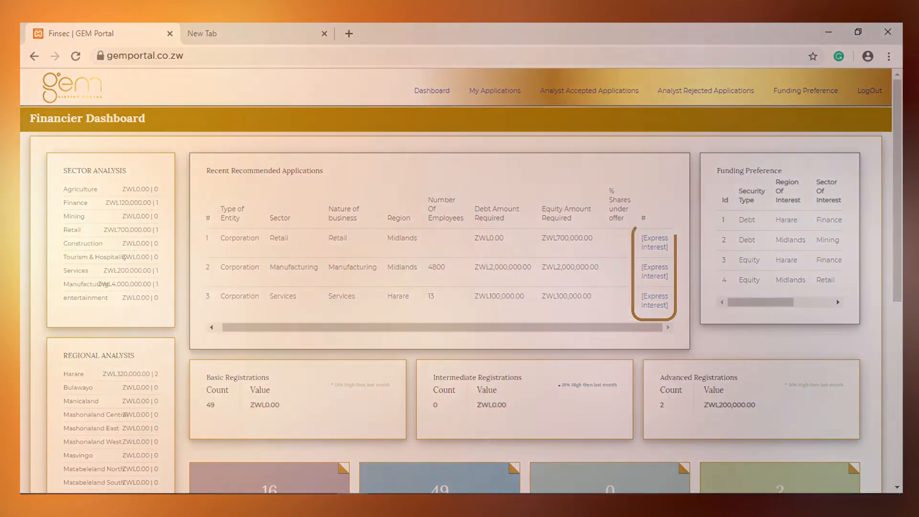
# - Open the applicants' company details page showing scores, values and View Application, Commitment Send and Commit to Invest entries
pyautogui.click(654, 242)
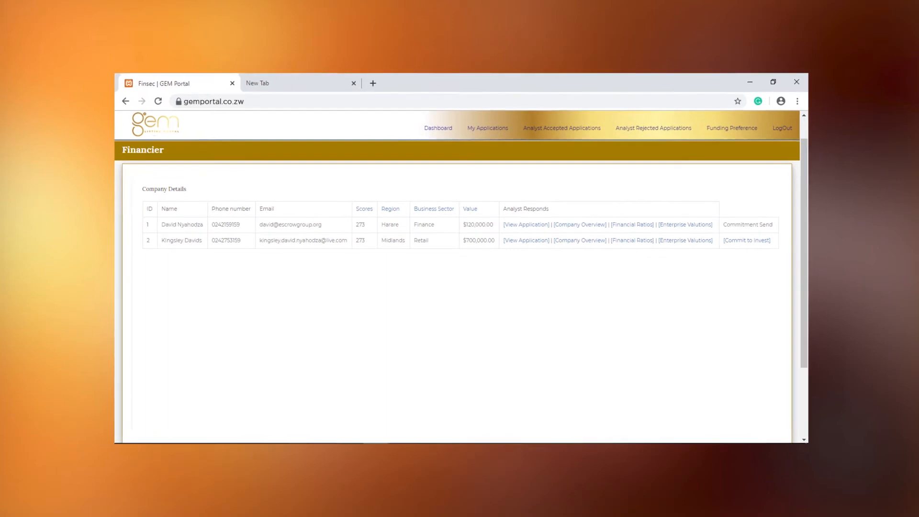